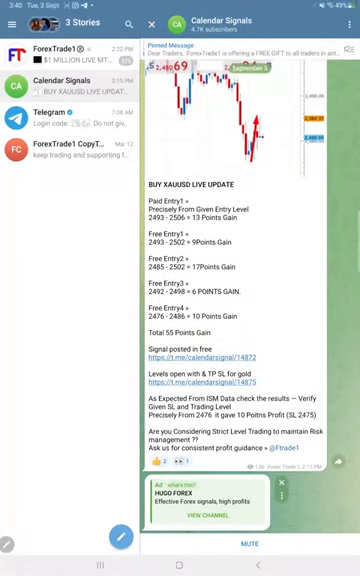
scroll(down, 3)
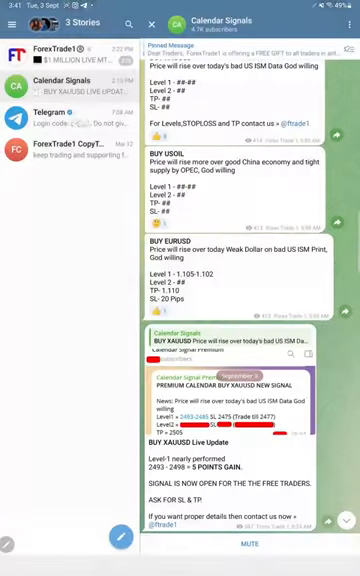
scroll(down, 3)
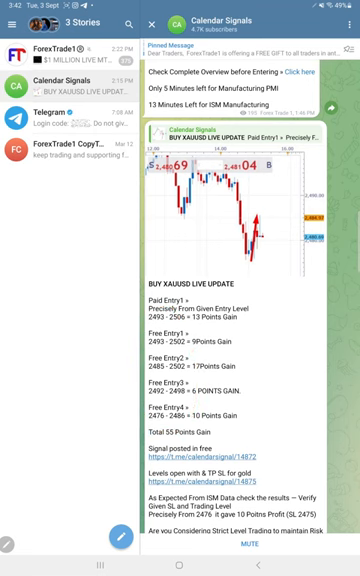
scroll(down, 3)
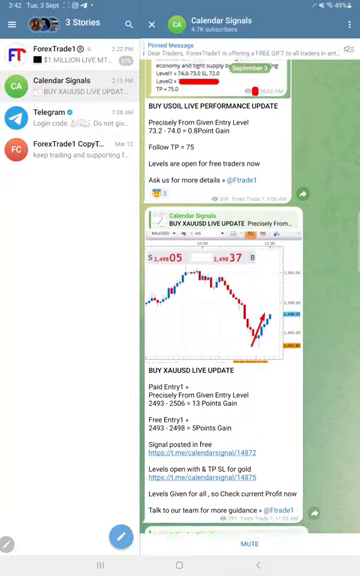
scroll(up, 3)
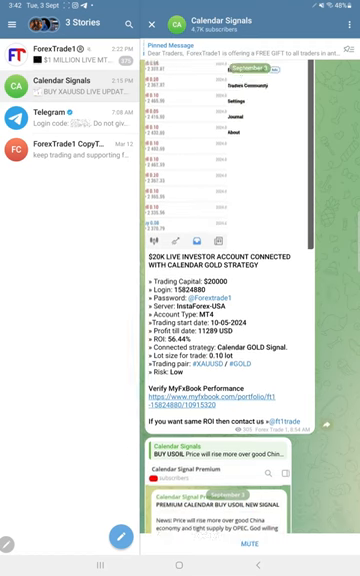
scroll(down, 3)
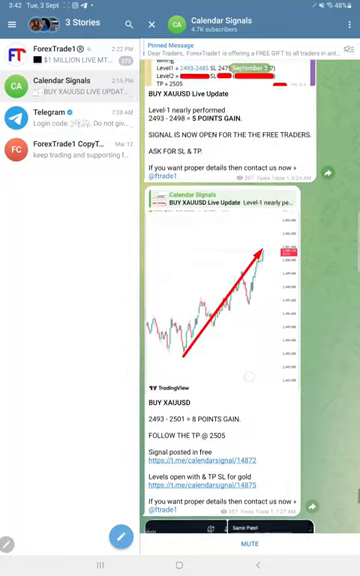
scroll(down, 3)
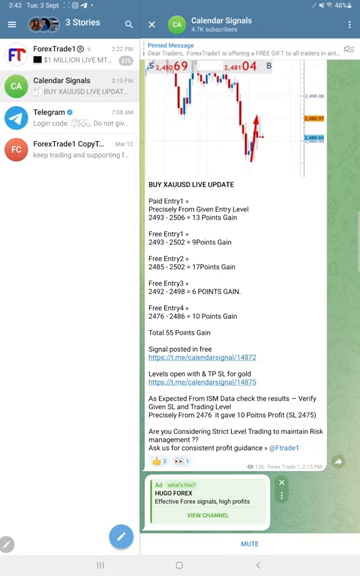
scroll(down, 3)
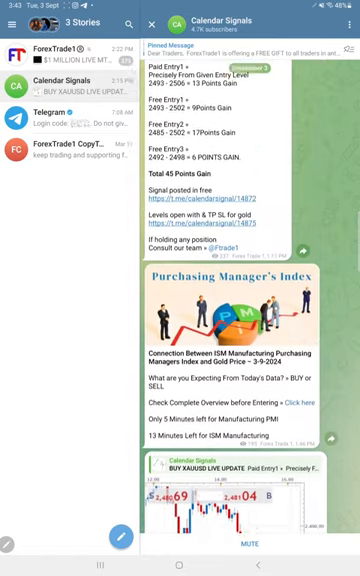